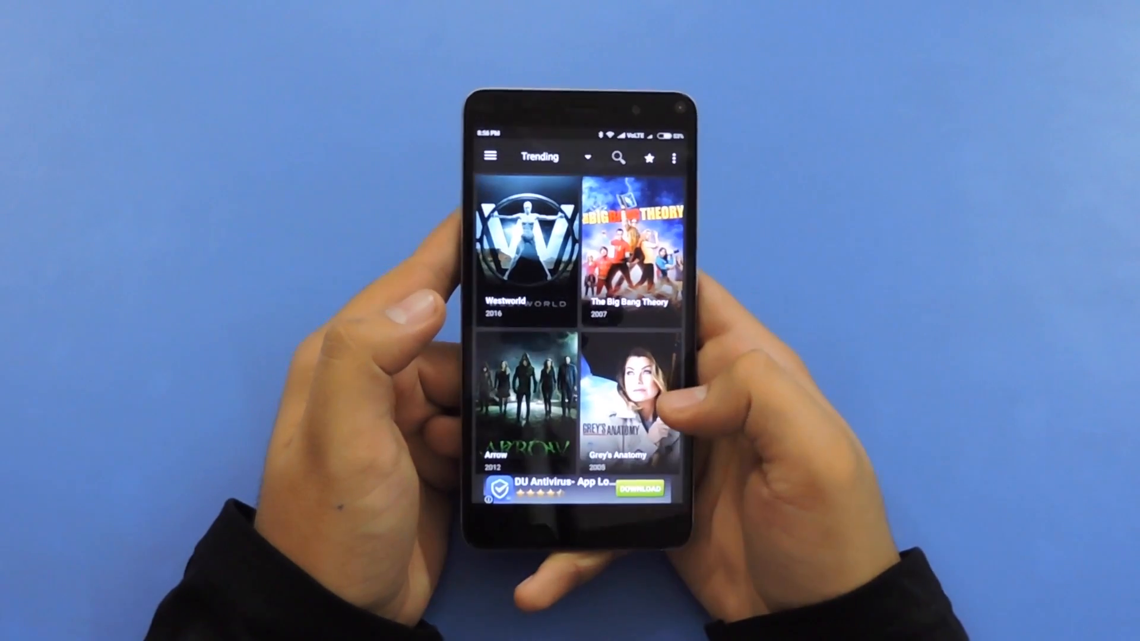
Browse the Trending grid, then leave Terrarium TV for the home screen.
scroll(down, 3)
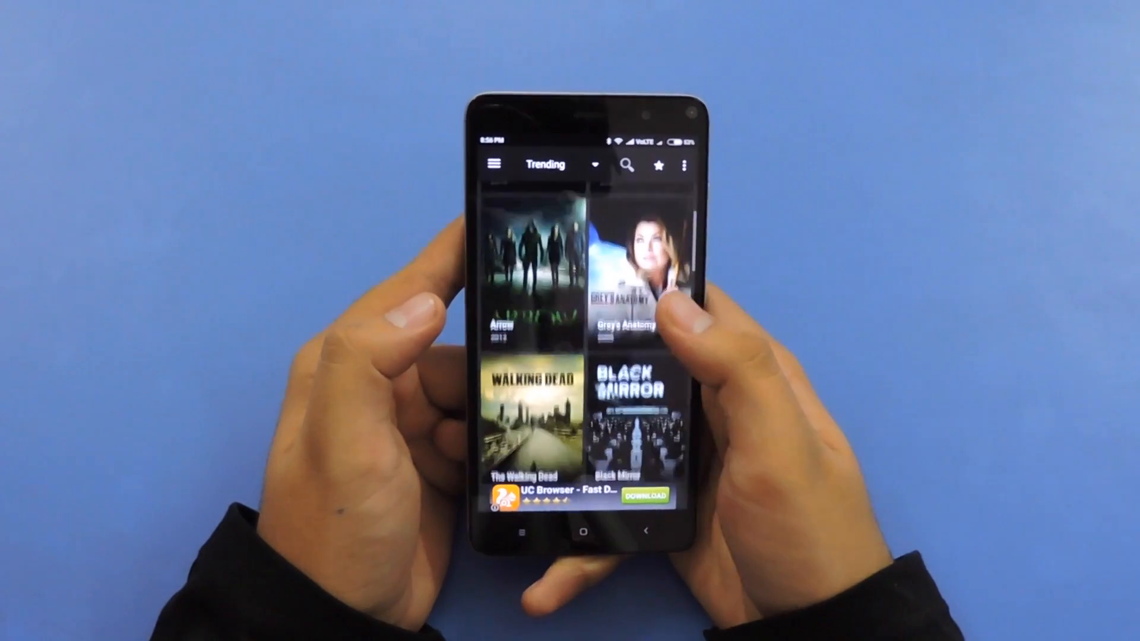
click(494, 165)
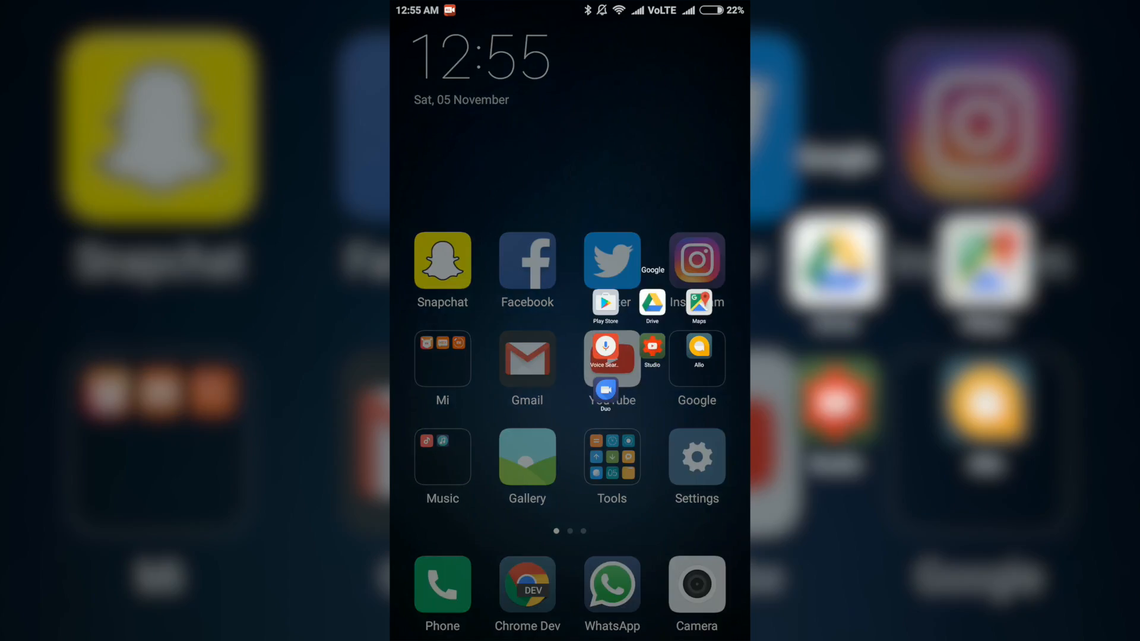
Search Play Store for 'mx player' and start installing MX Player.
click(605, 303)
text(m)
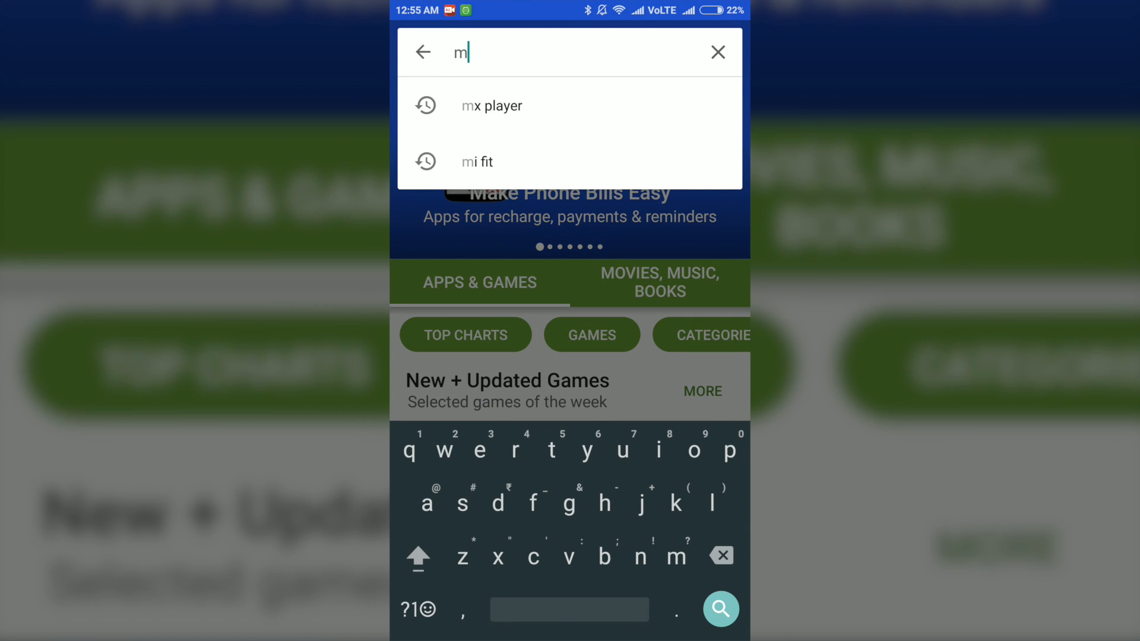
click(491, 105)
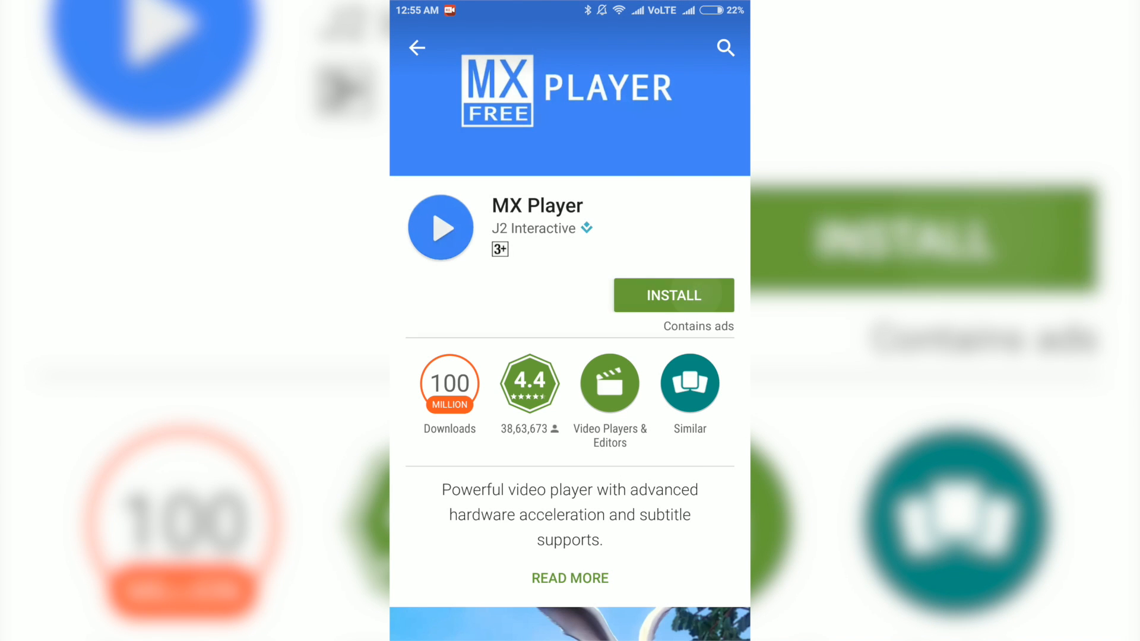
click(672, 296)
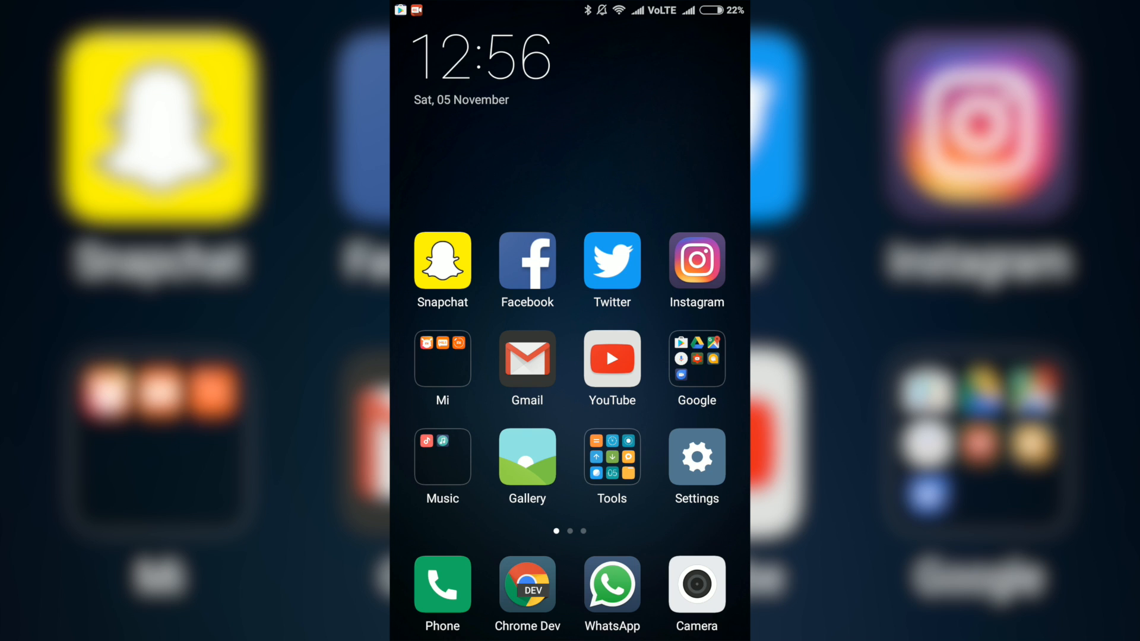
Launch Terrarium TV from its home-screen icon.
click(526, 585)
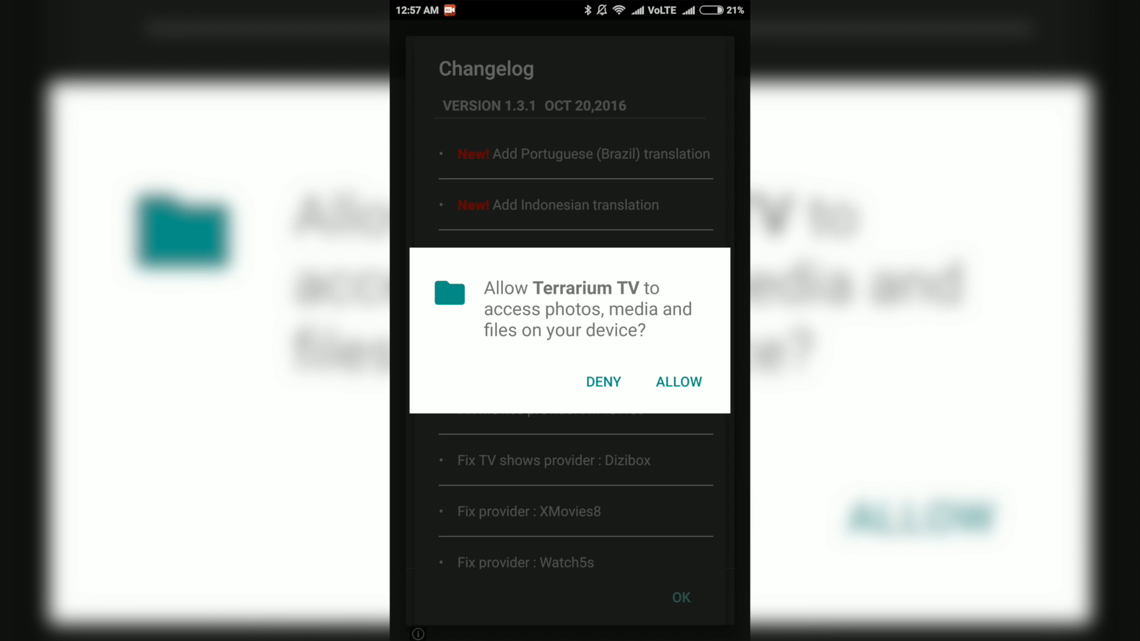
Allow file access, dismiss the changelog, search 'friend' and open the Friends page.
click(677, 381)
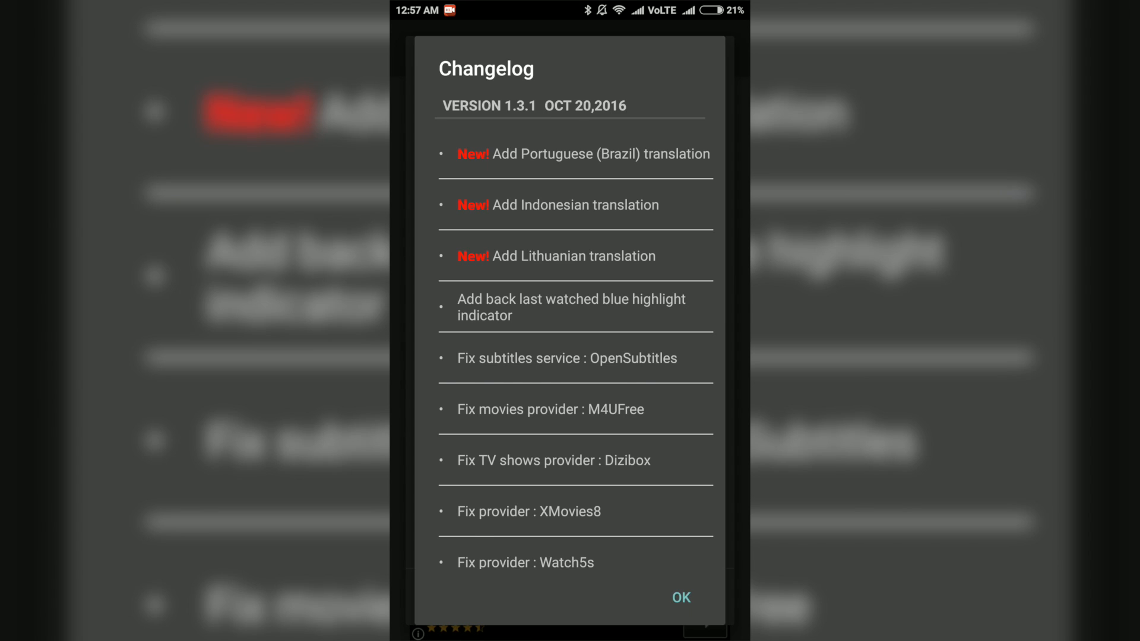
click(679, 598)
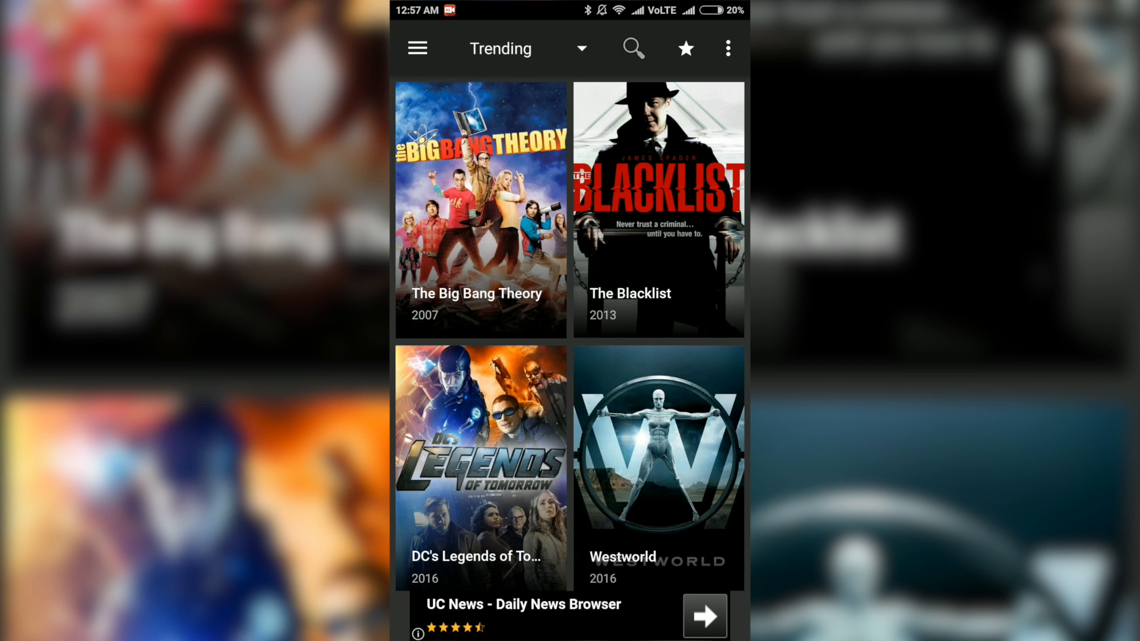
click(632, 48)
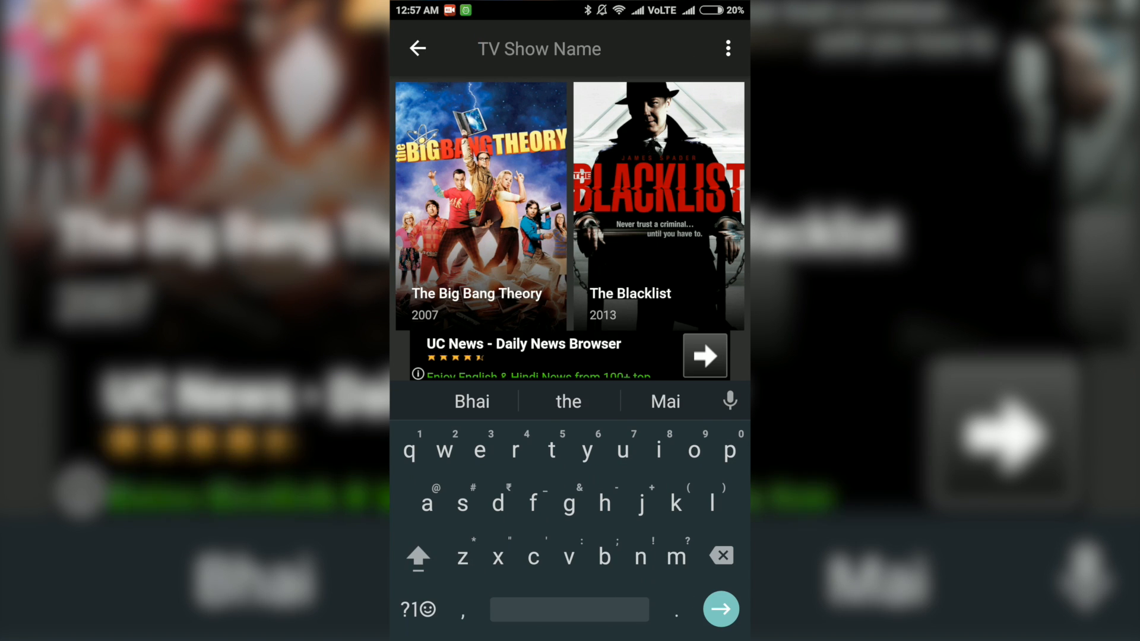
text(friend)
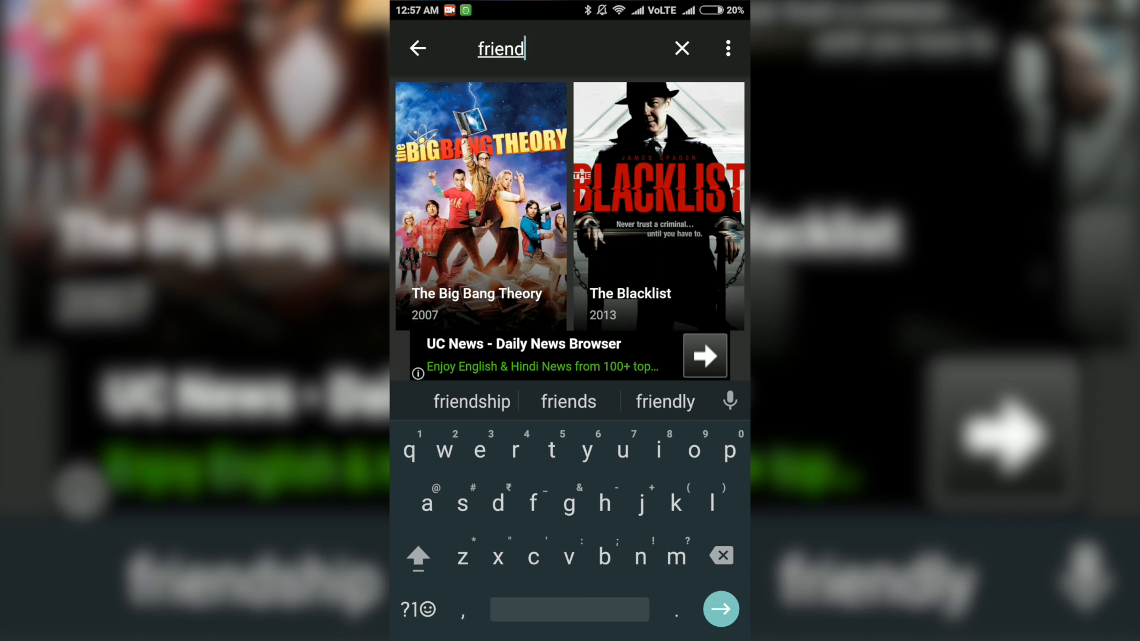
click(568, 402)
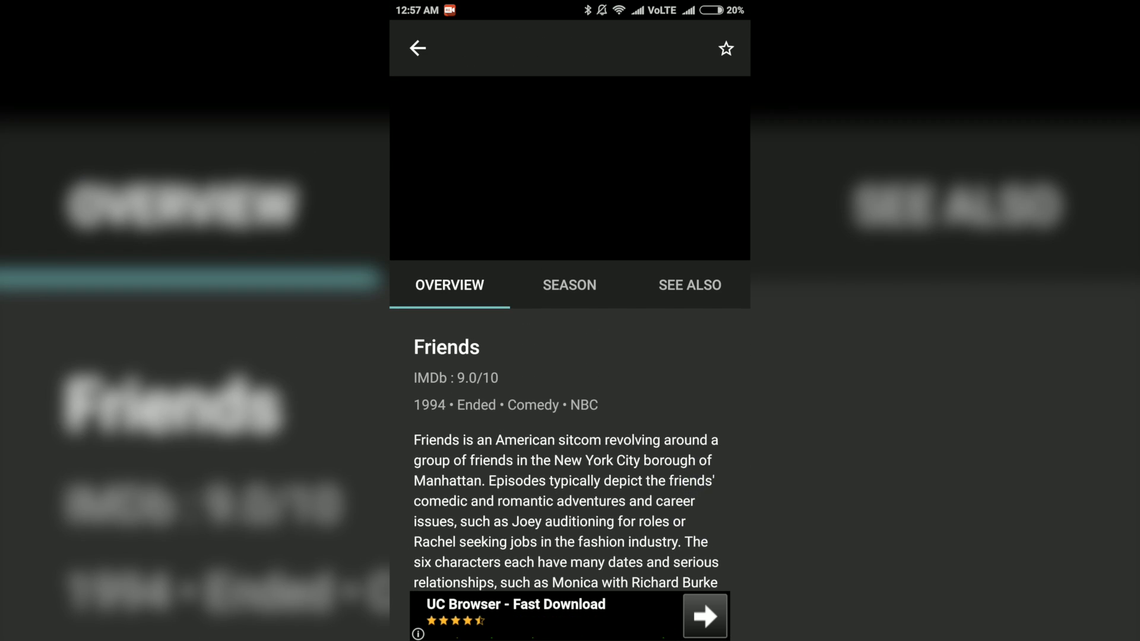
Select Friends season 1 episode 1x18 and choose its HD - Dizimag stream link.
click(569, 283)
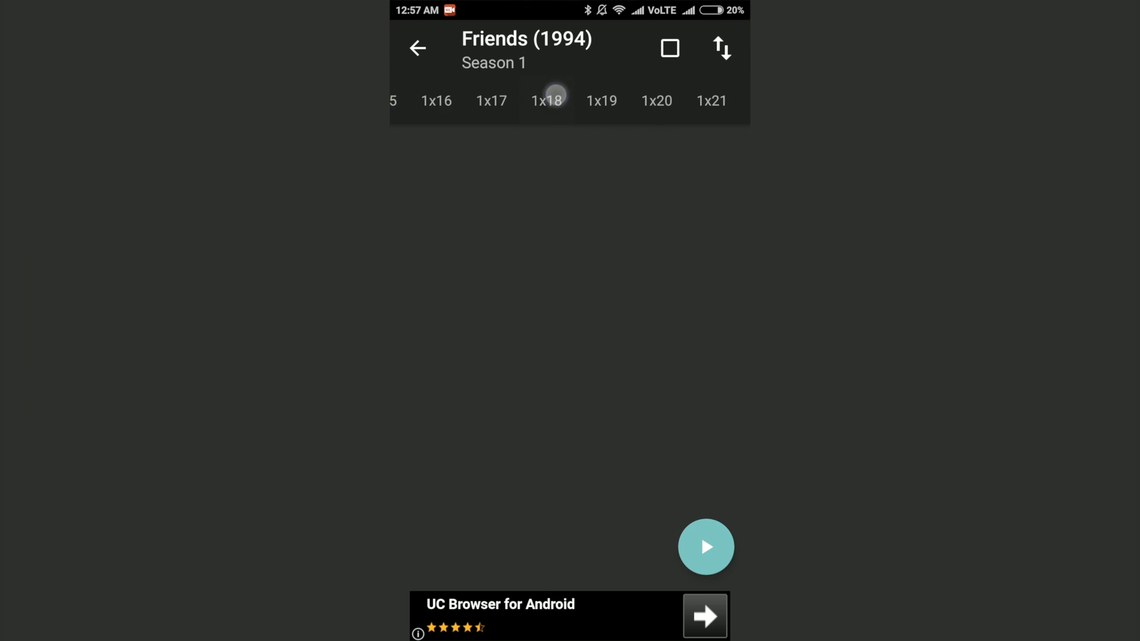
click(547, 100)
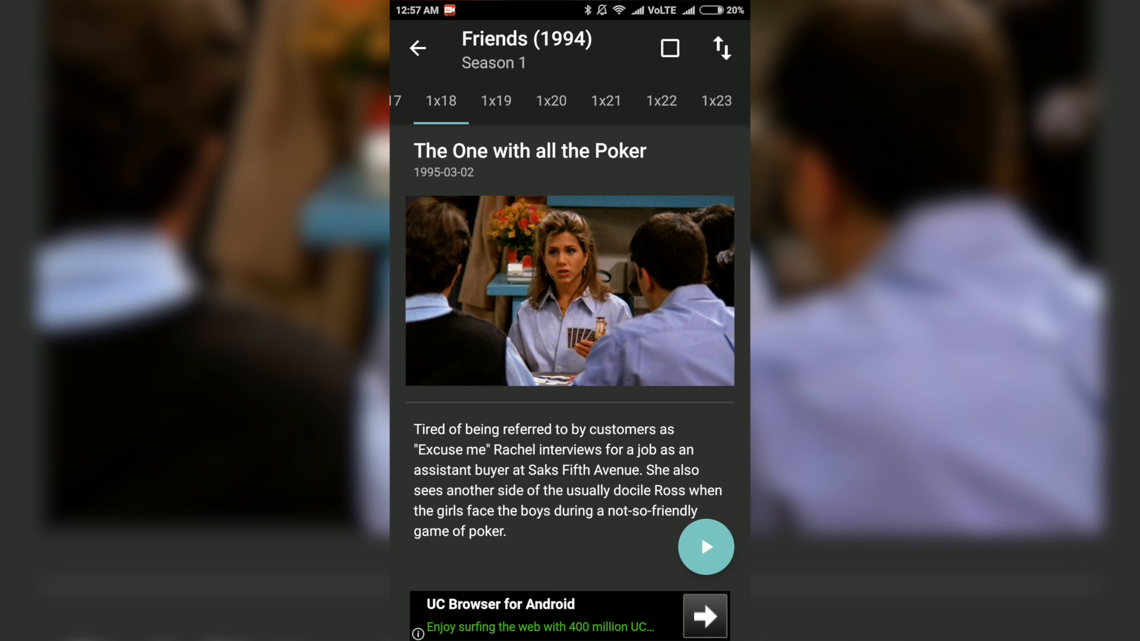
click(704, 546)
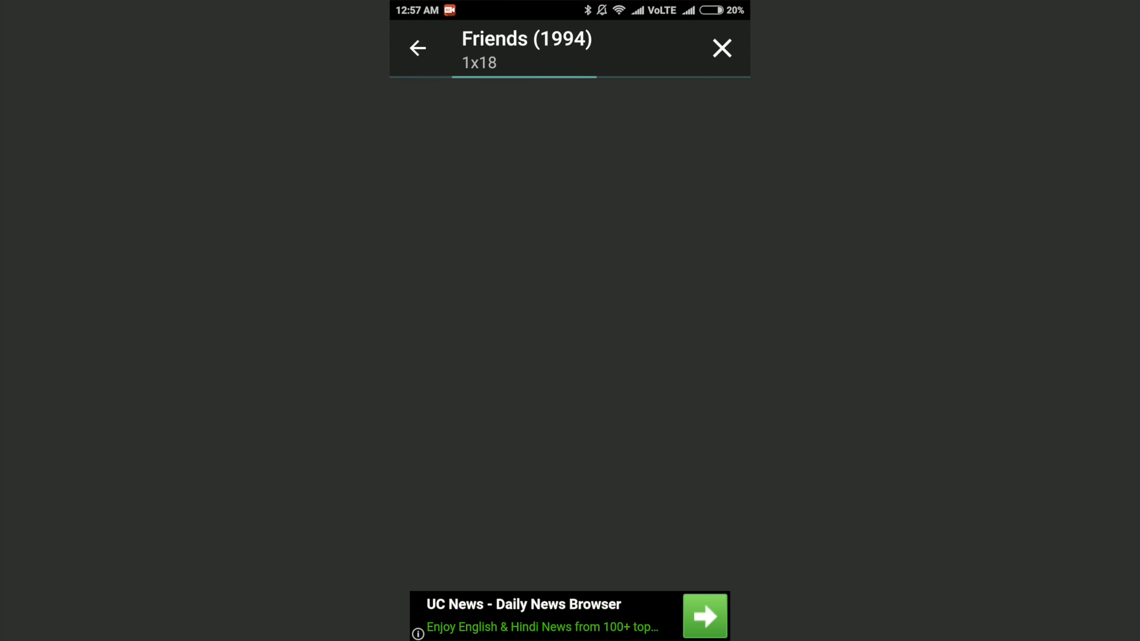
click(569, 168)
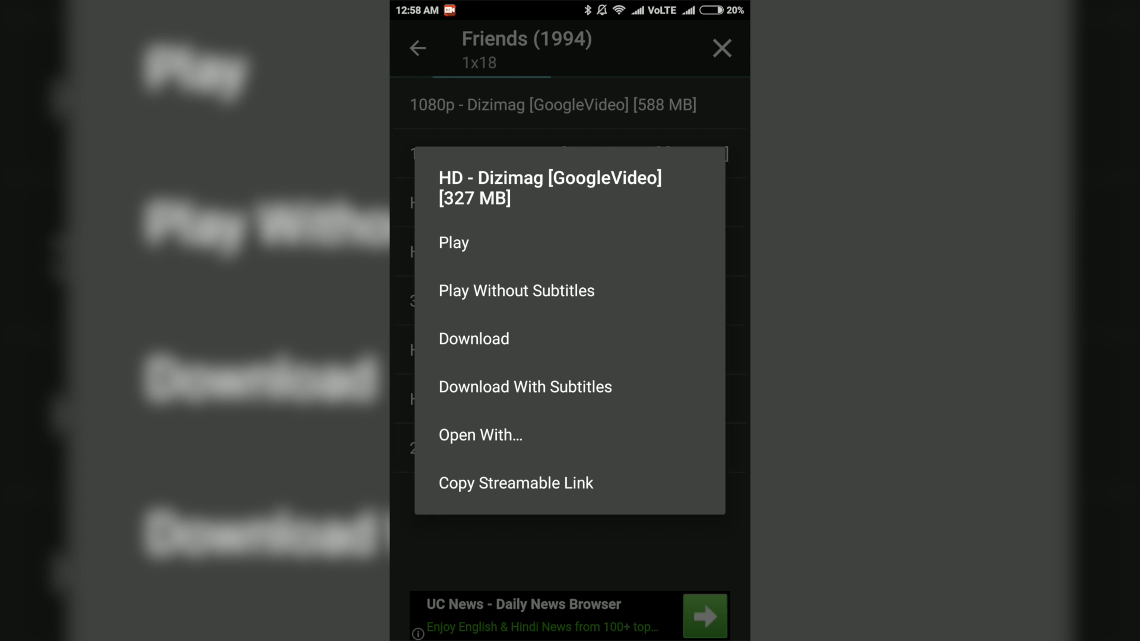
Play the HD Dizimag stream and hand it to MX Player.
click(453, 242)
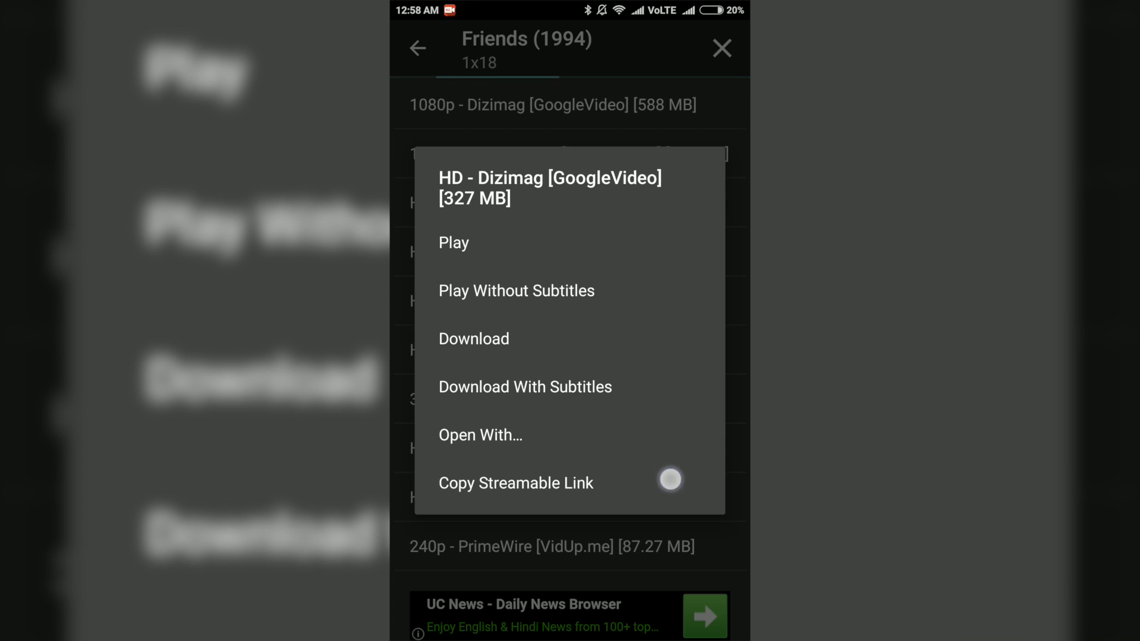
click(516, 484)
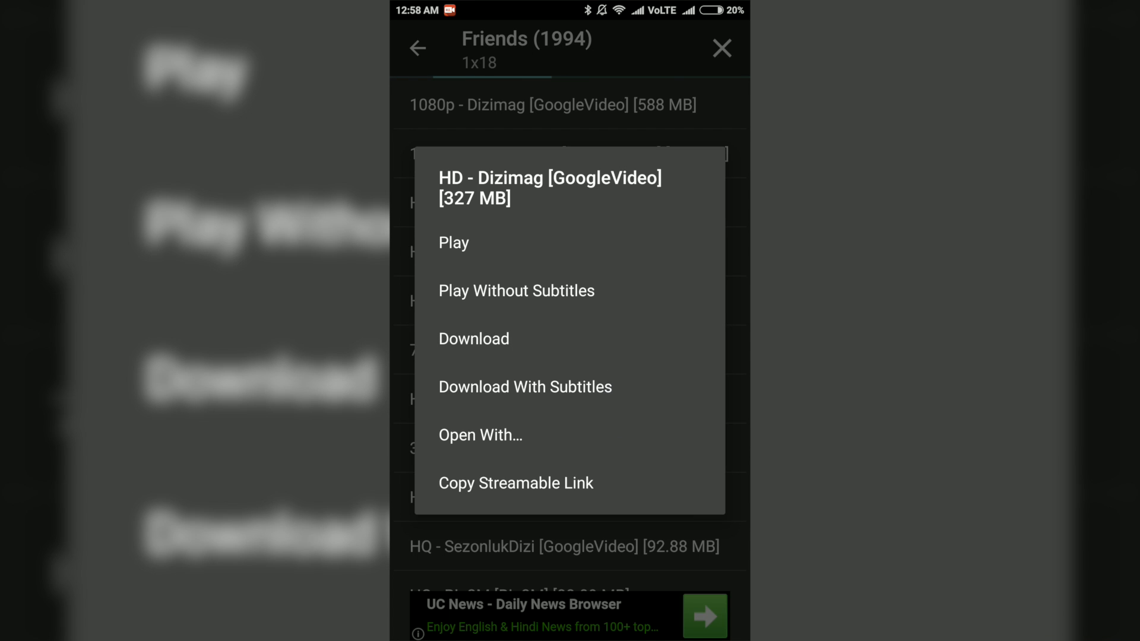
click(452, 242)
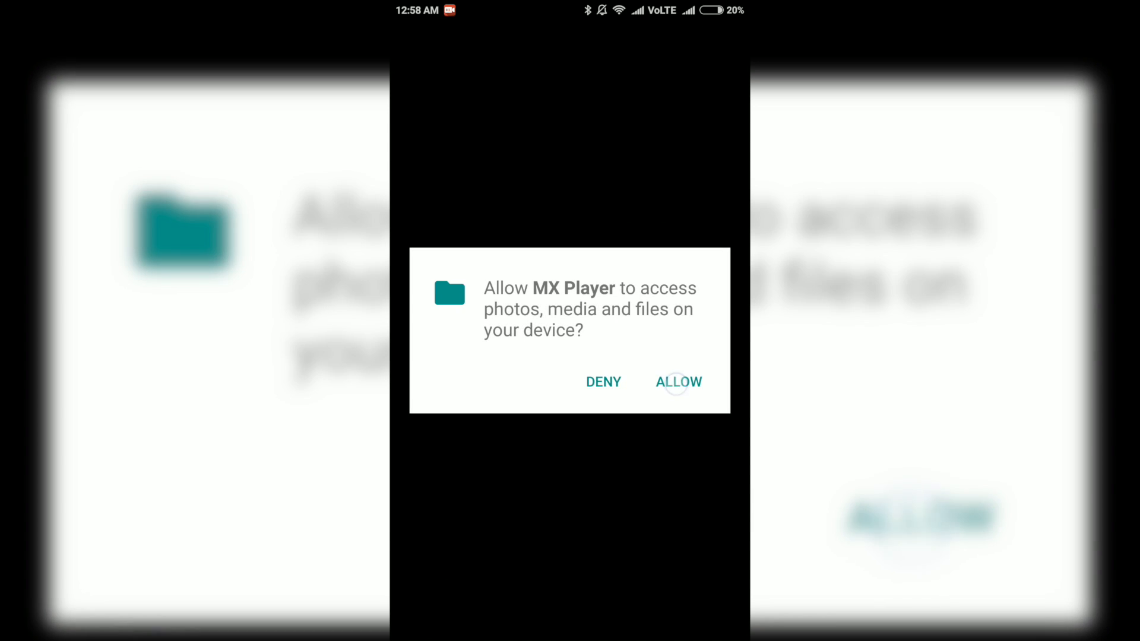
Allow MX Player access to photos, media and files.
click(678, 382)
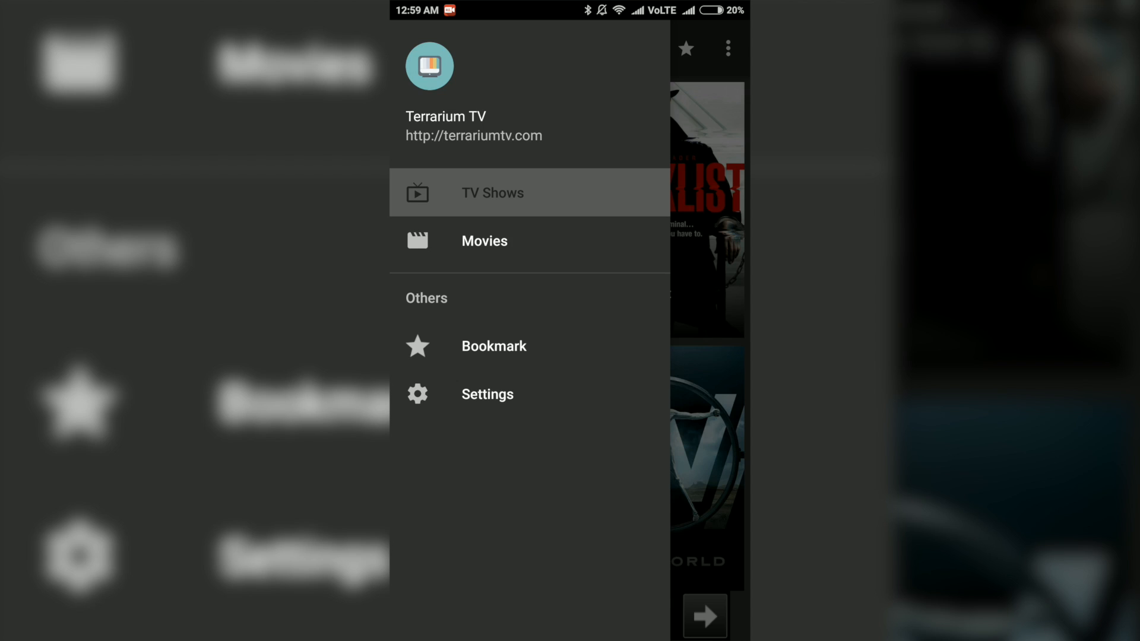